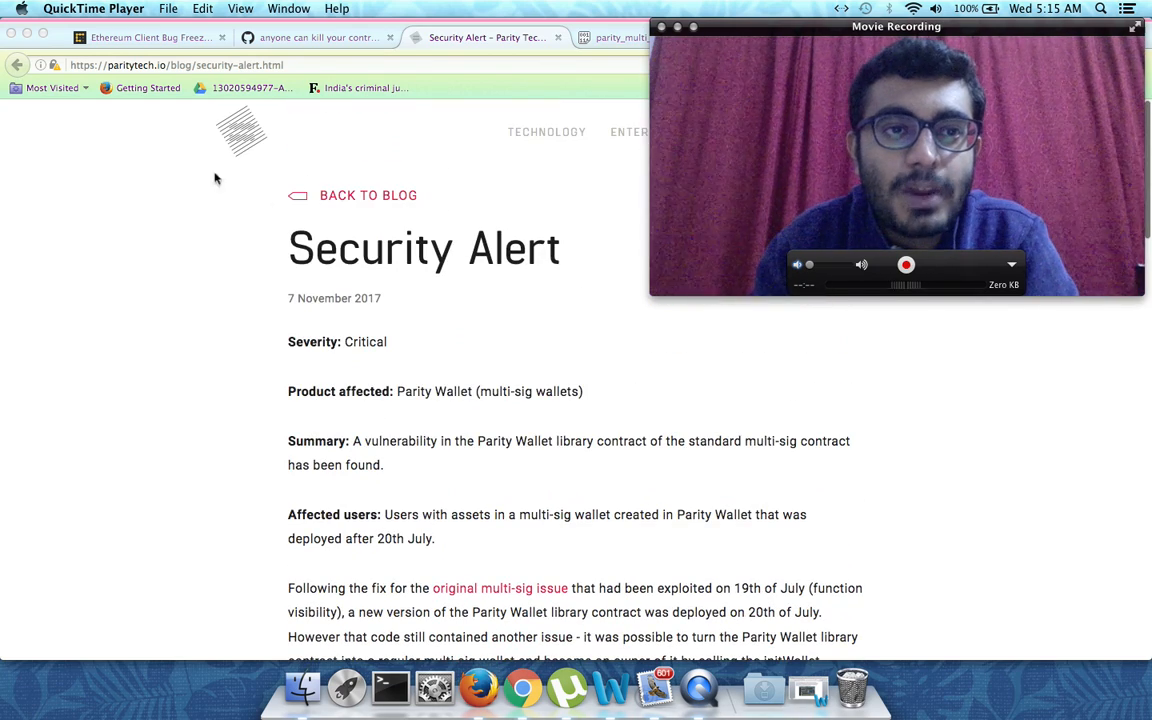
Scroll the Parity Security Alert down to its severity, summary, affected users and vulnerability explanation
{"action": "scroll", "scroll_direction": "down", "scroll_amount": 3}
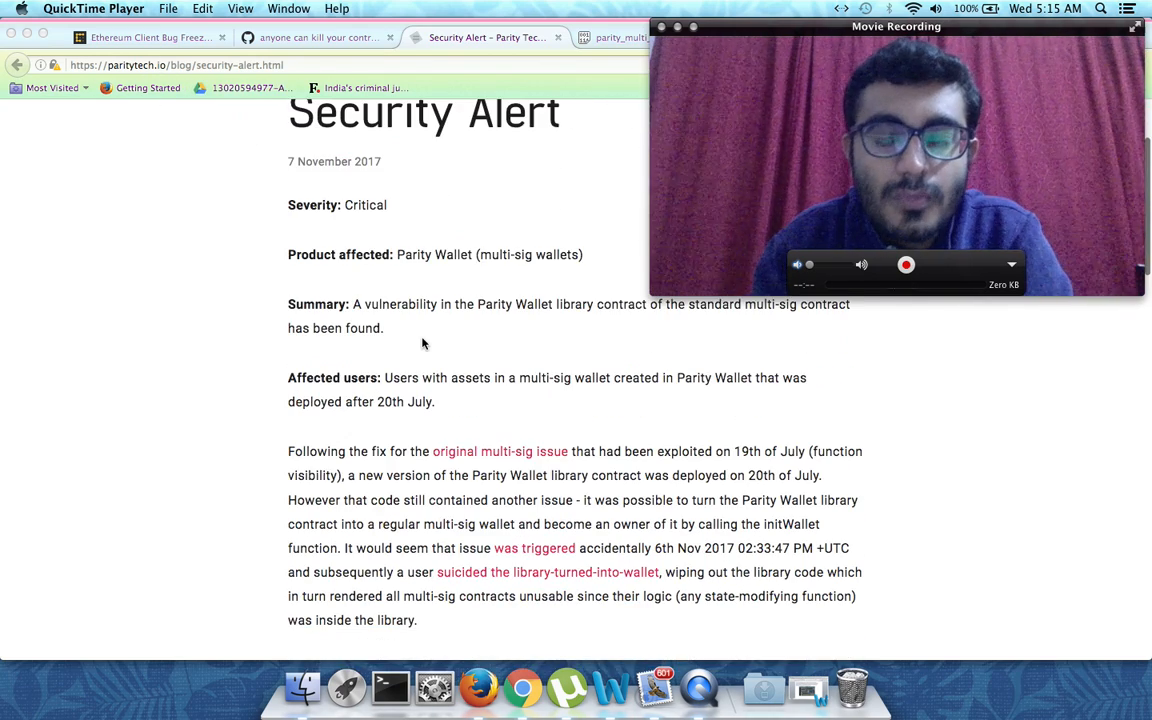
{"action": "scroll", "scroll_direction": "down", "scroll_amount": 3}
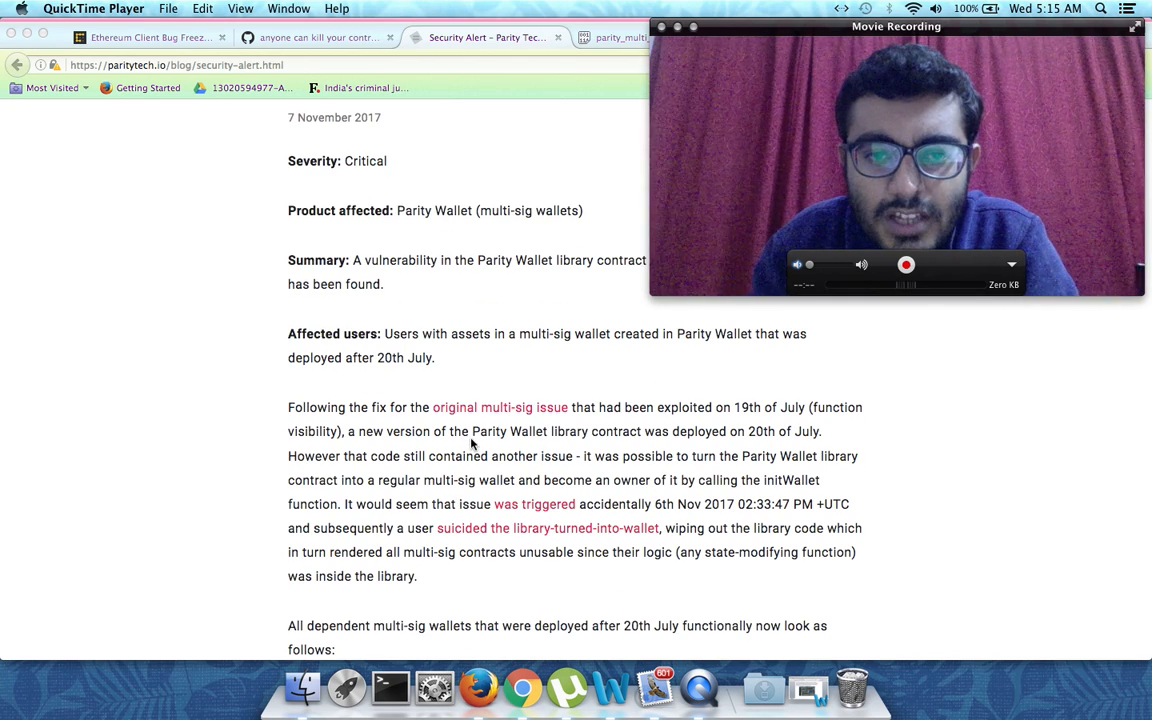
{"action": "mouse_move", "coordinate": [488, 520]}
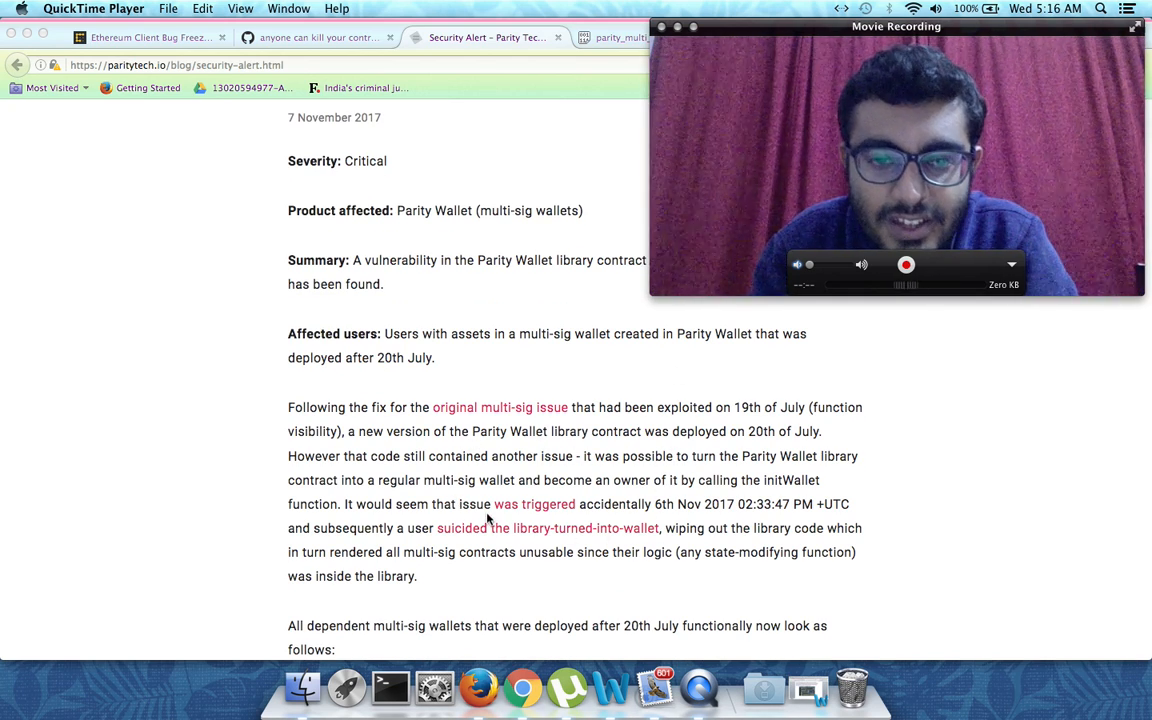
{"action": "mouse_move", "coordinate": [628, 538]}
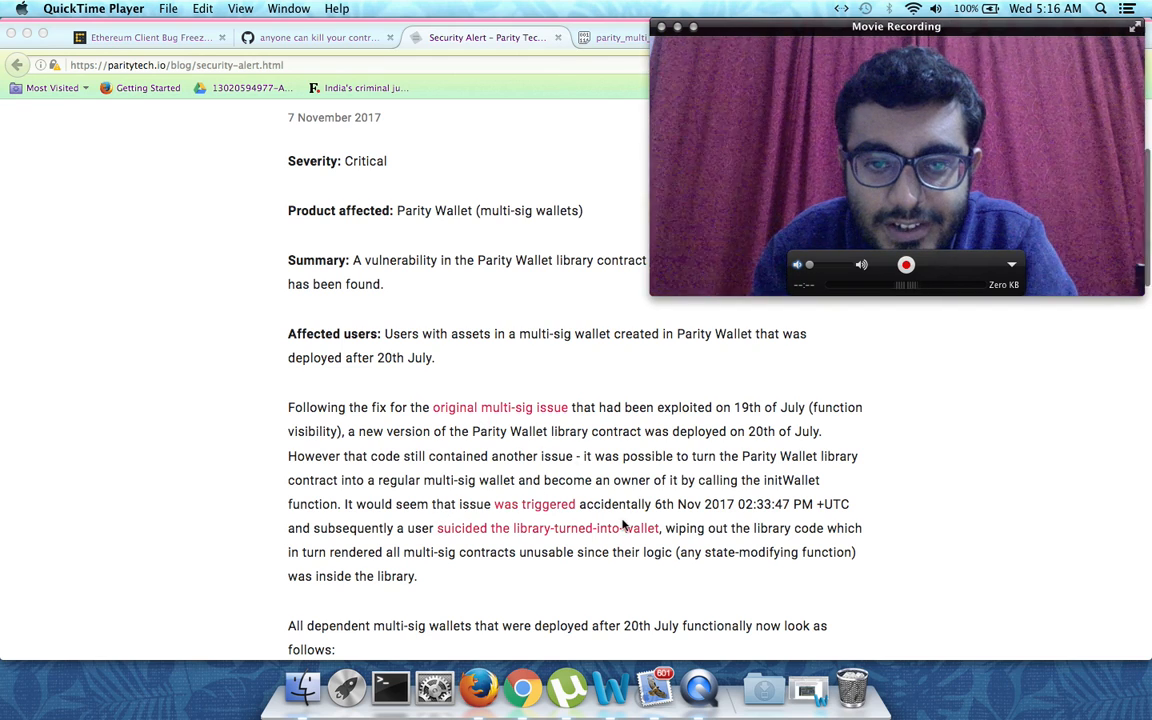
{"action": "scroll", "scroll_direction": "down", "scroll_amount": 3}
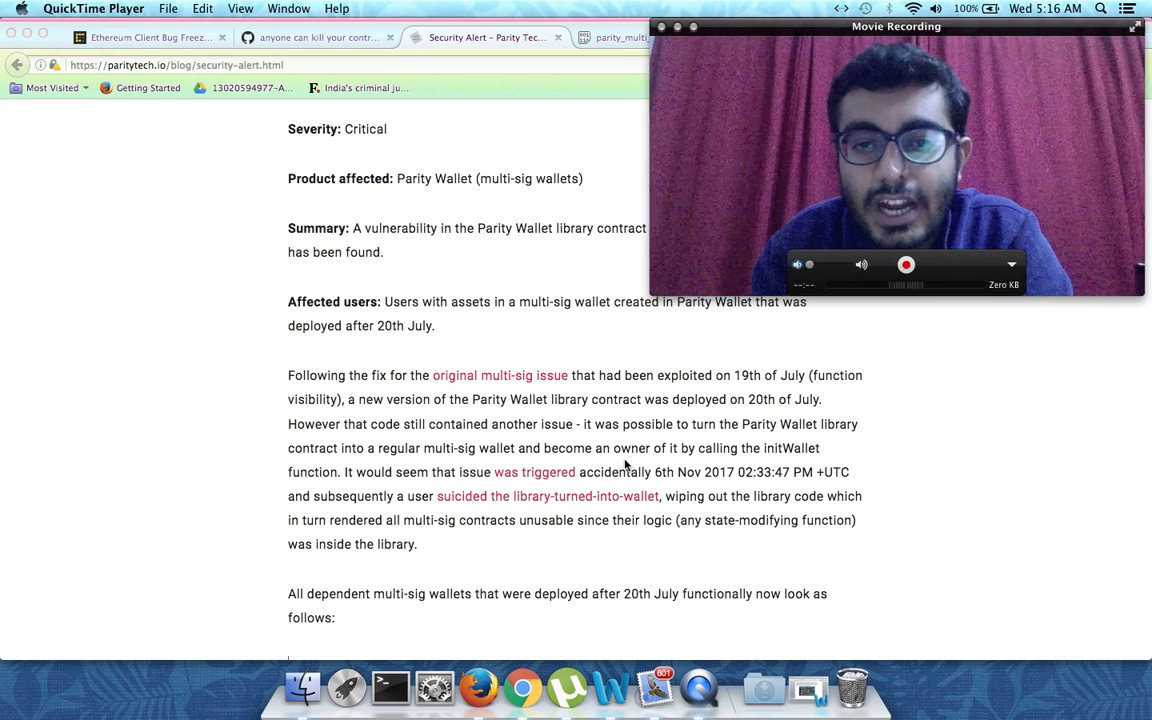
{"action": "mouse_move", "coordinate": [830, 452]}
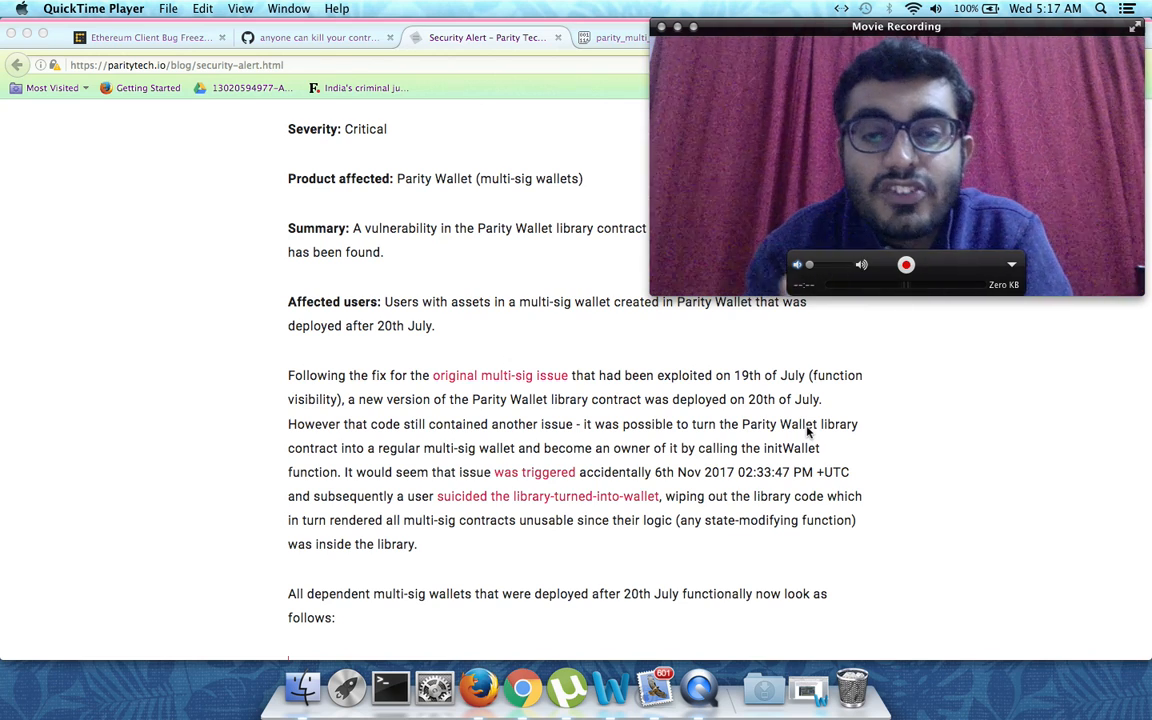
Scroll to the alert's closing Wallet contract snippet and the note that no funds can be moved
{"action": "scroll", "scroll_direction": "down", "scroll_amount": 3}
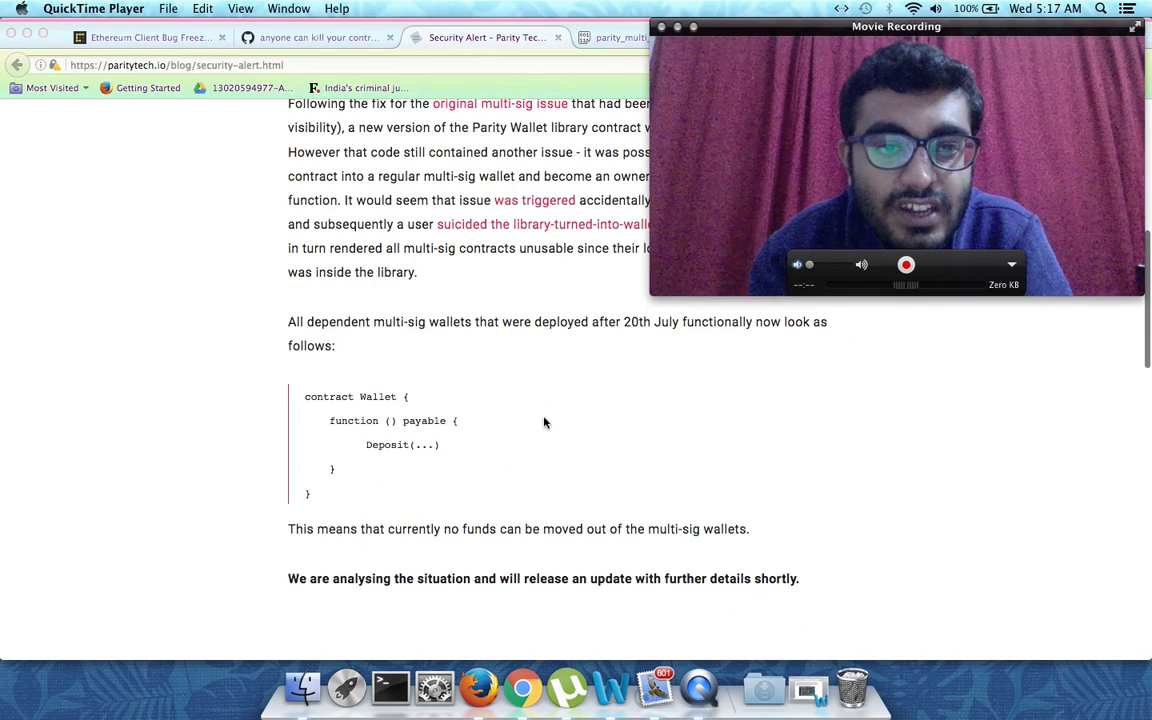
{"action": "mouse_move", "coordinate": [432, 334]}
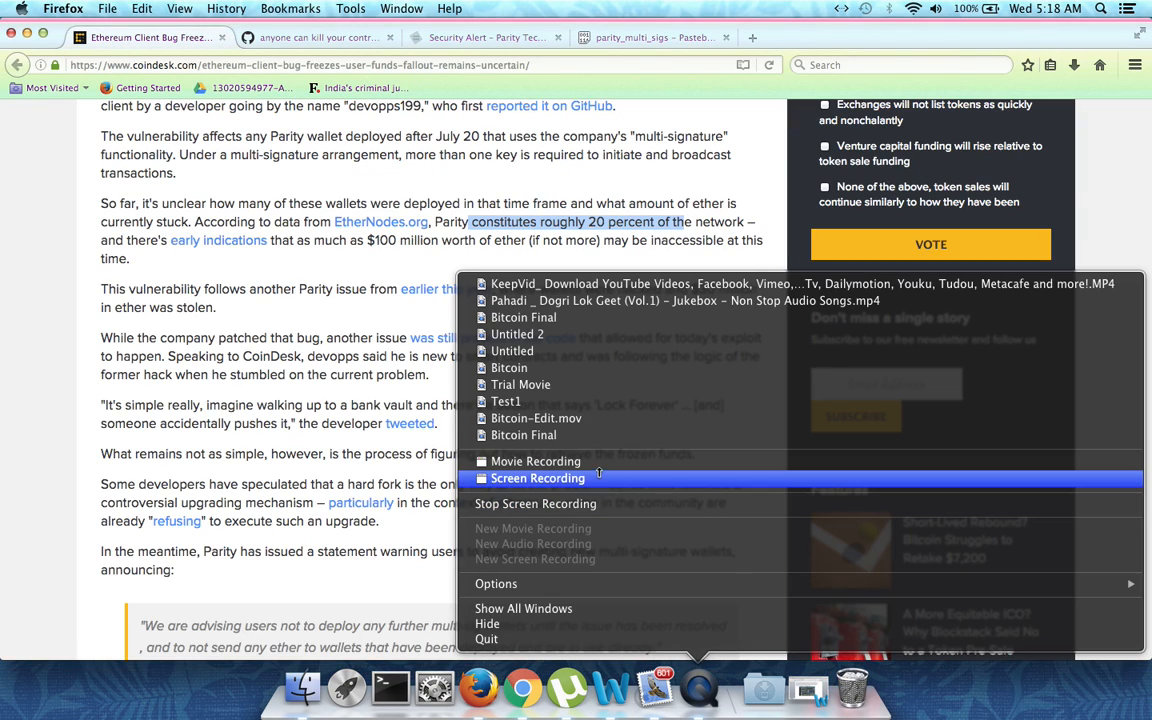
Scroll through the CoinDesk report on the frozen Parity multi-sig wallet funds
{"action": "left_click", "coordinate": [536, 478]}
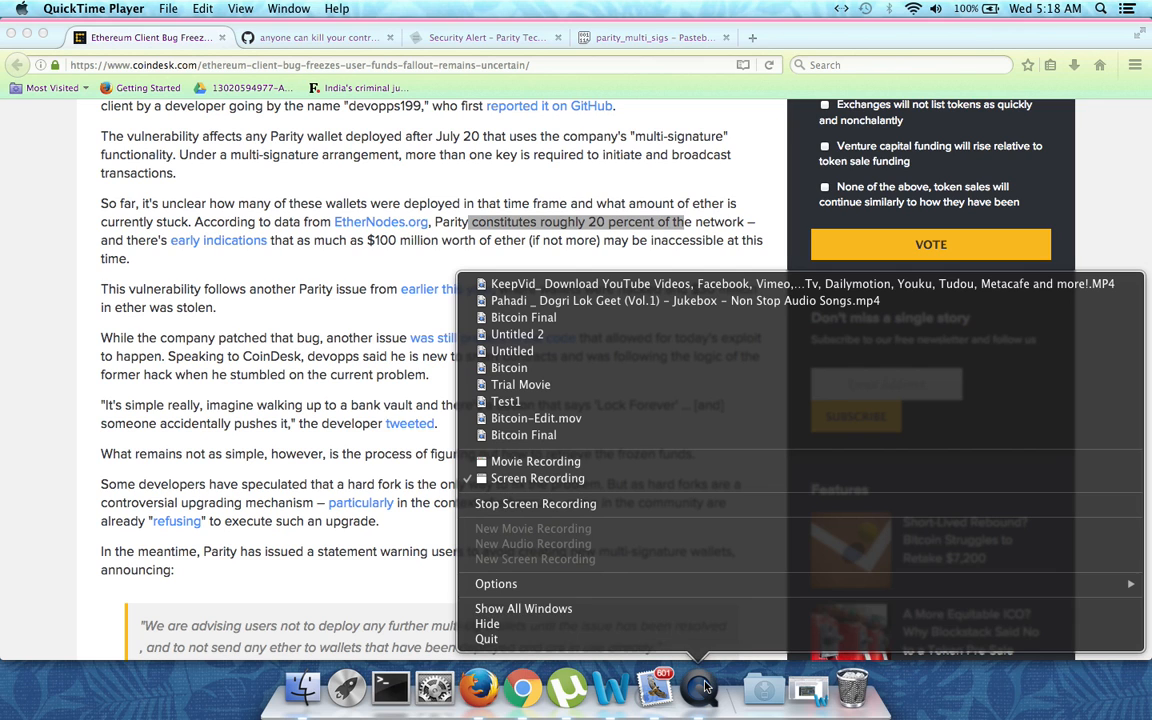
{"action": "left_click", "coordinate": [536, 460]}
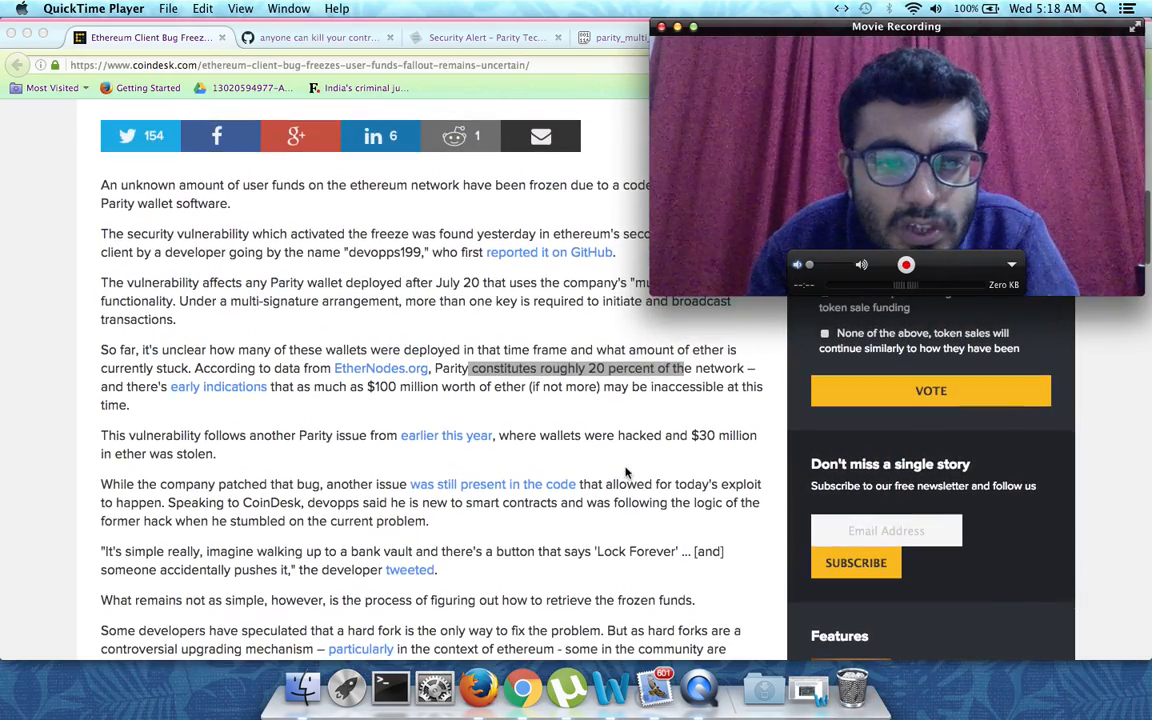
{"action": "scroll", "scroll_direction": "down", "scroll_amount": 3}
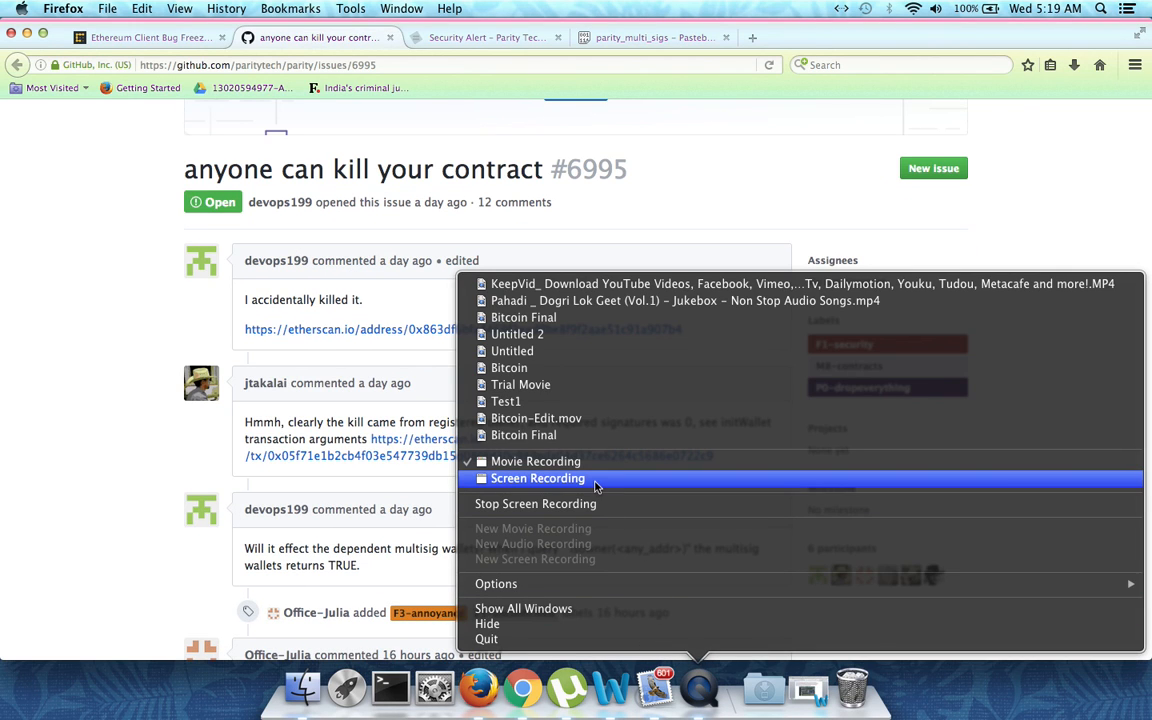
Scroll issue #6995's comments to devops199's reply about making himself owner and killing the library contract
{"action": "left_click", "coordinate": [532, 460]}
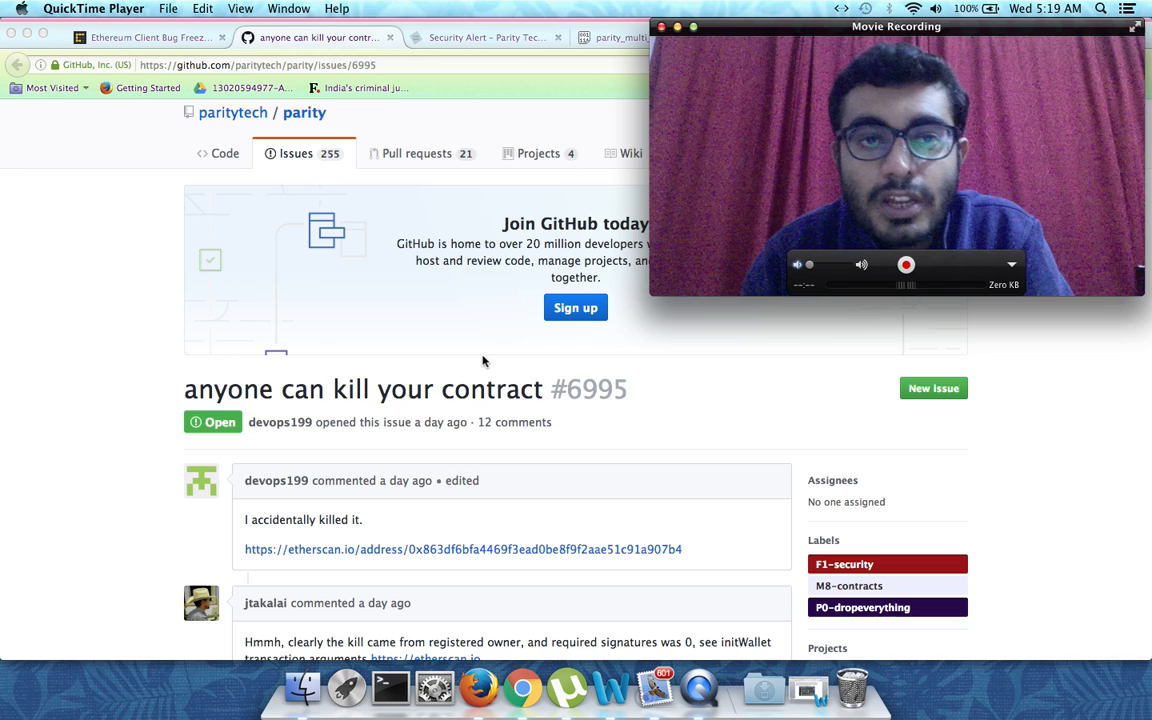
{"action": "scroll", "scroll_direction": "down", "scroll_amount": 3}
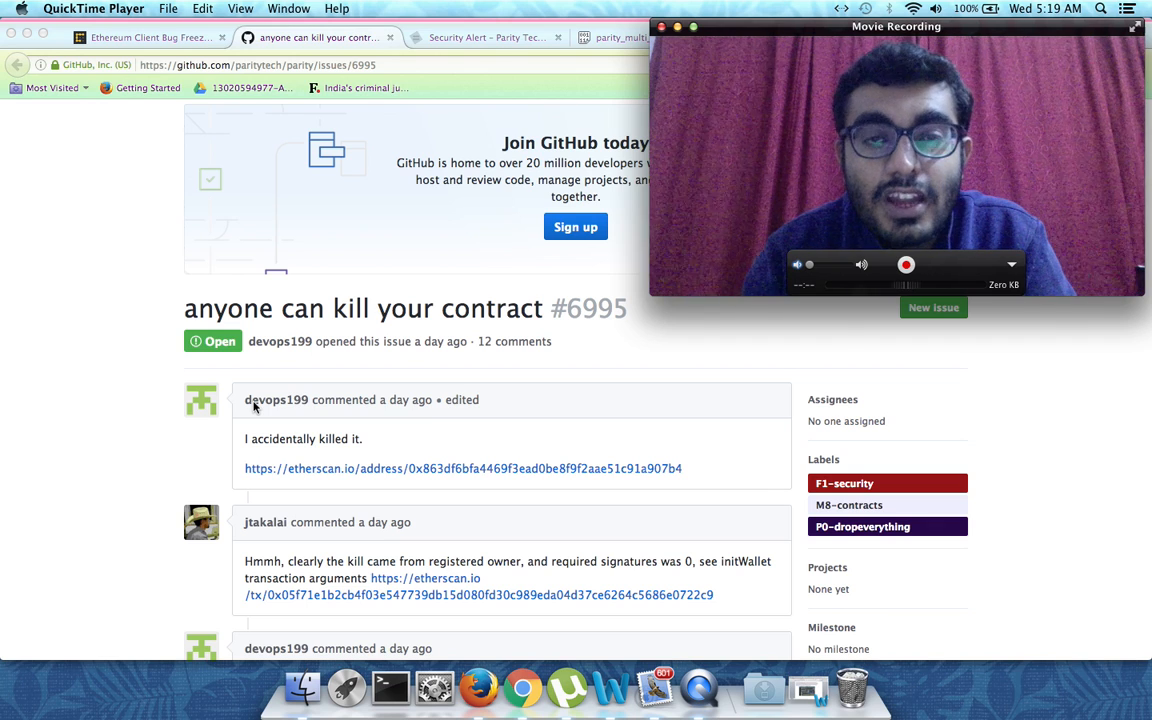
{"action": "scroll", "scroll_direction": "down", "scroll_amount": 3}
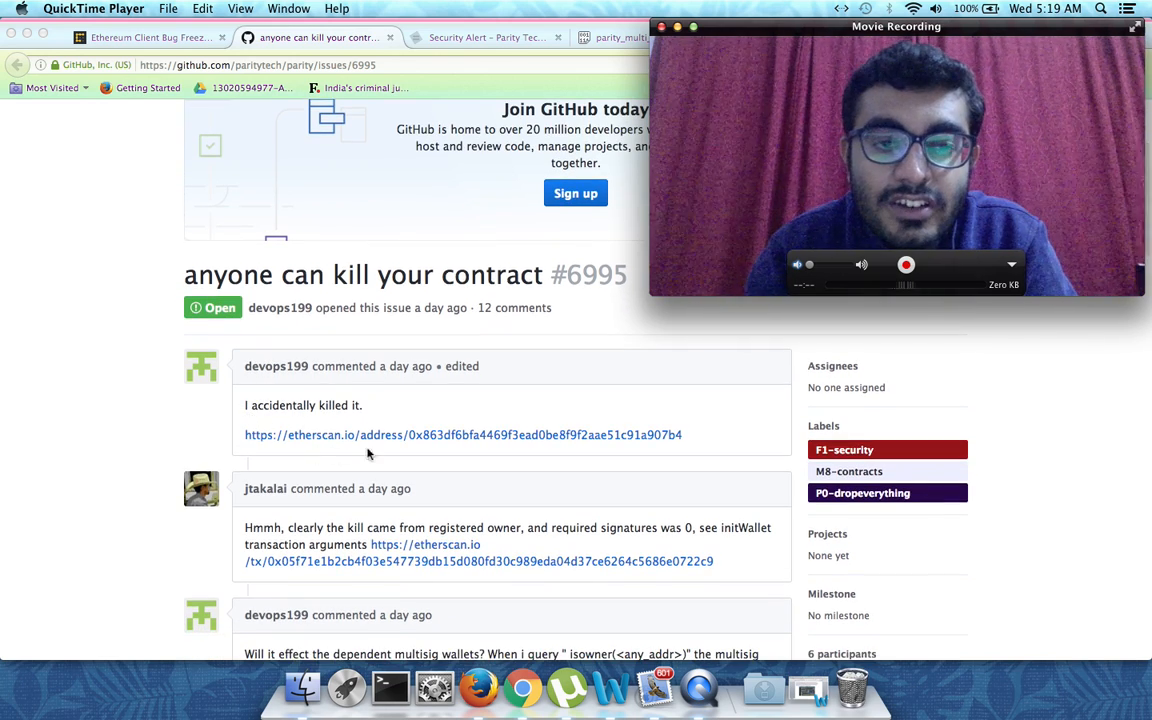
{"action": "scroll", "scroll_direction": "down", "scroll_amount": 3}
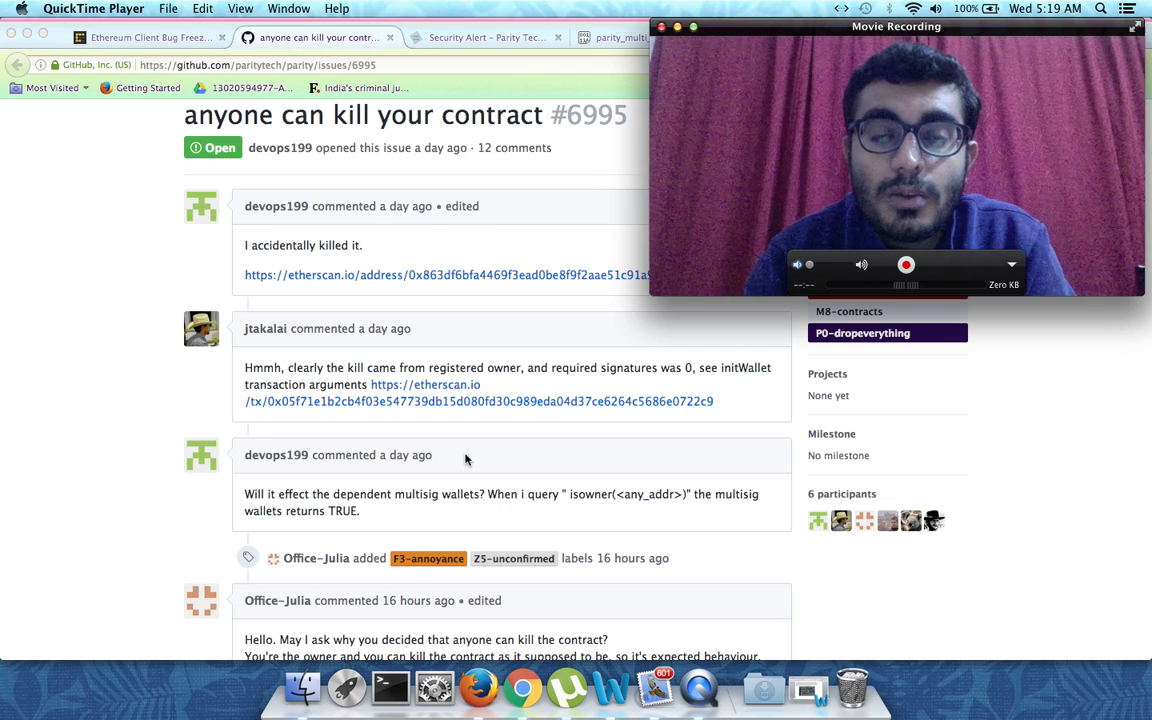
{"action": "scroll", "scroll_direction": "down", "scroll_amount": 3}
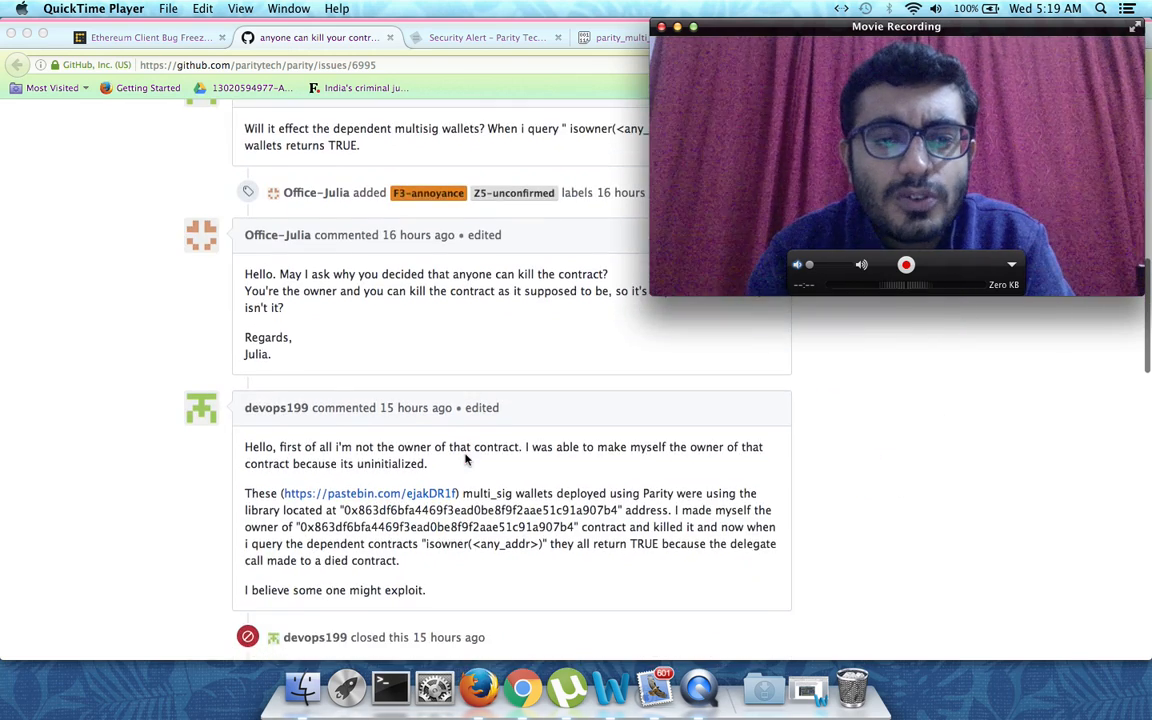
{"action": "scroll", "scroll_direction": "down", "scroll_amount": 3}
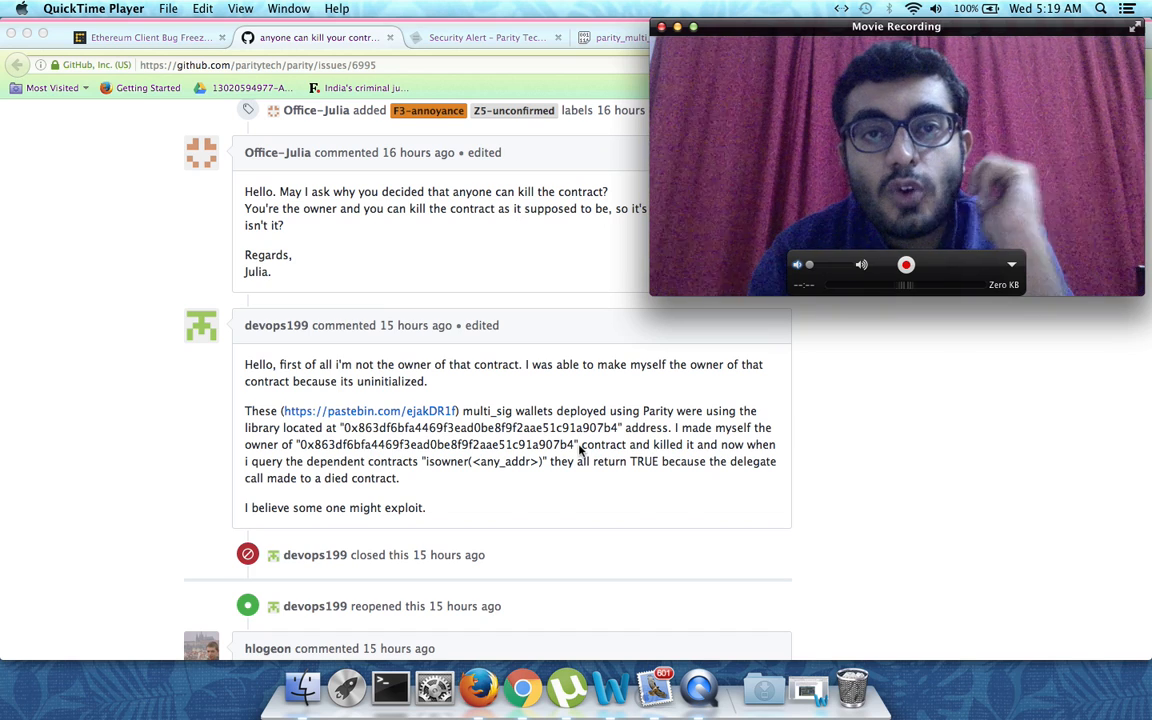
{"action": "scroll", "scroll_direction": "down", "scroll_amount": 3}
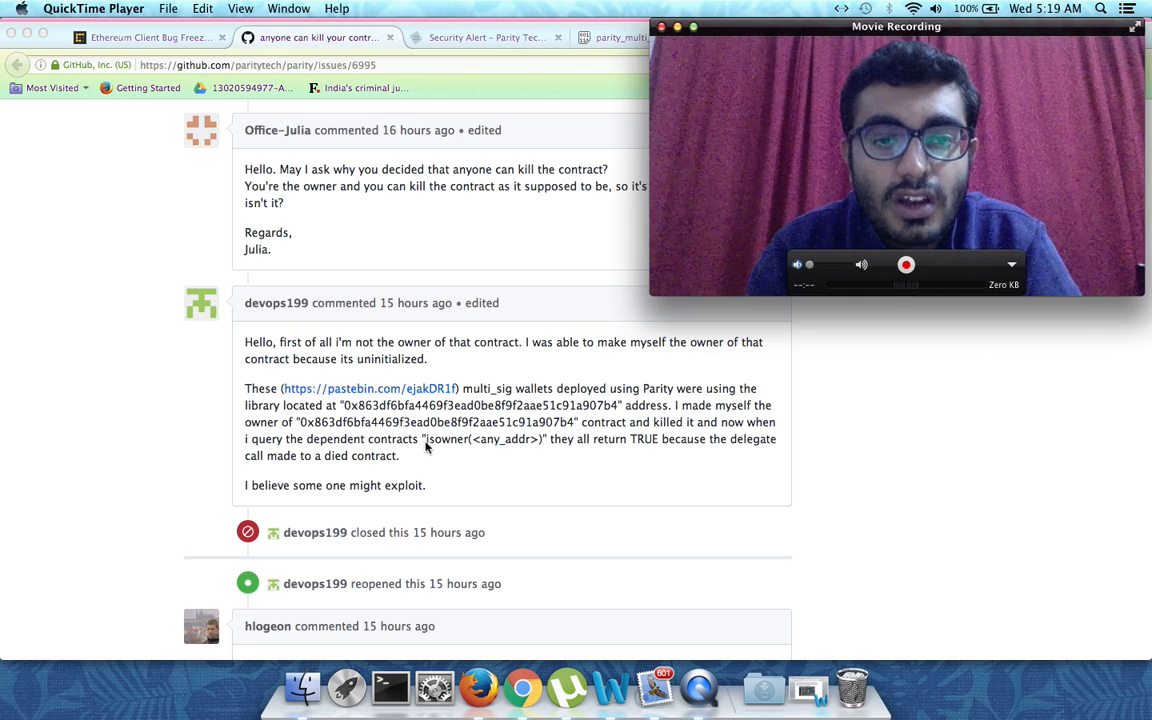
{"action": "mouse_move", "coordinate": [556, 452]}
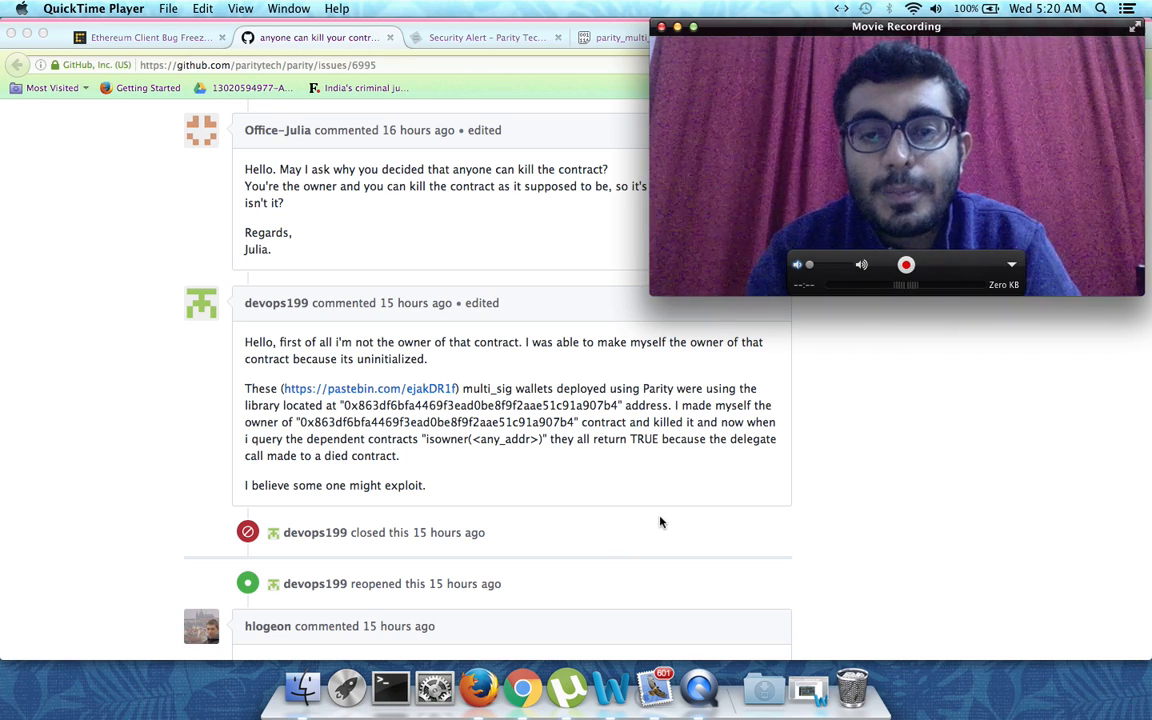
{"action": "mouse_move", "coordinate": [760, 444]}
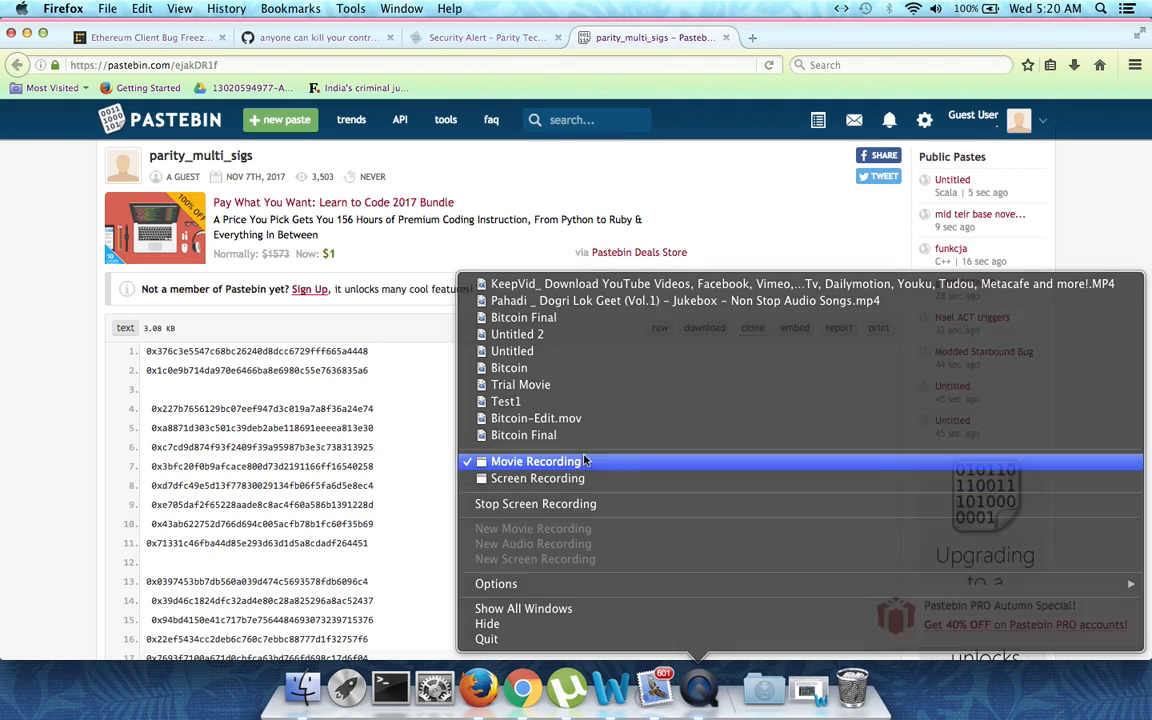
Scroll the parity_multi_sigs address list, then return to the Security Alert and GitHub issue #6995 tabs
{"action": "left_click", "coordinate": [532, 460]}
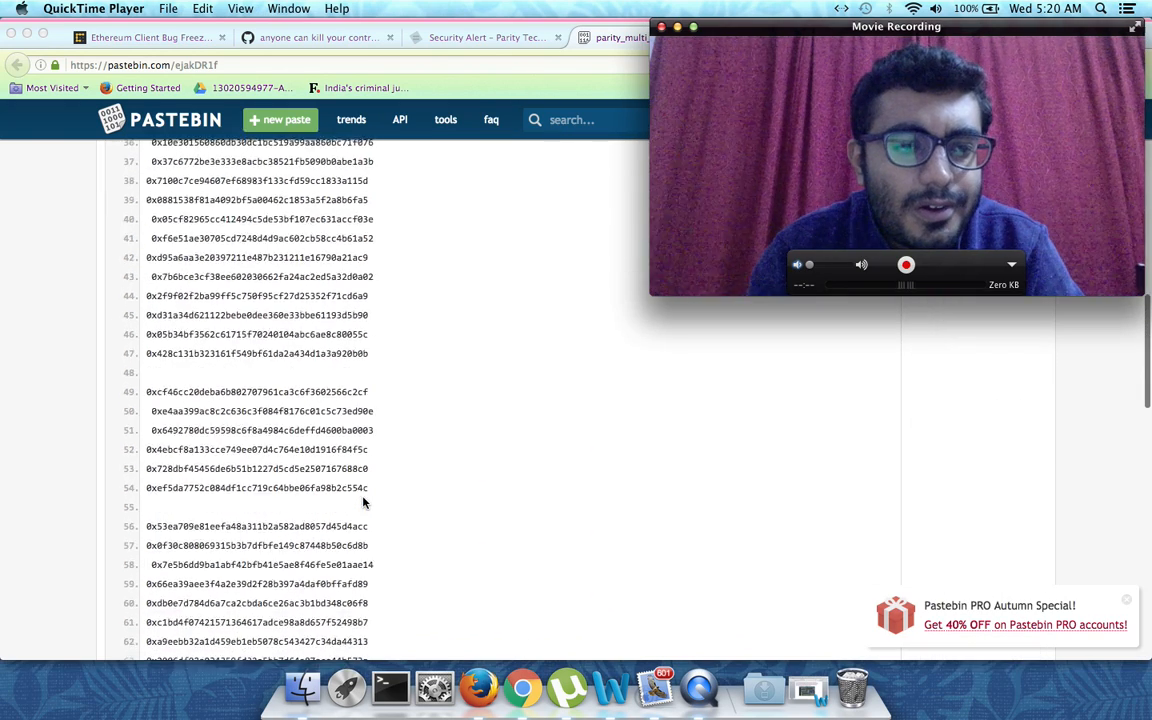
{"action": "scroll", "scroll_direction": "down", "scroll_amount": 3}
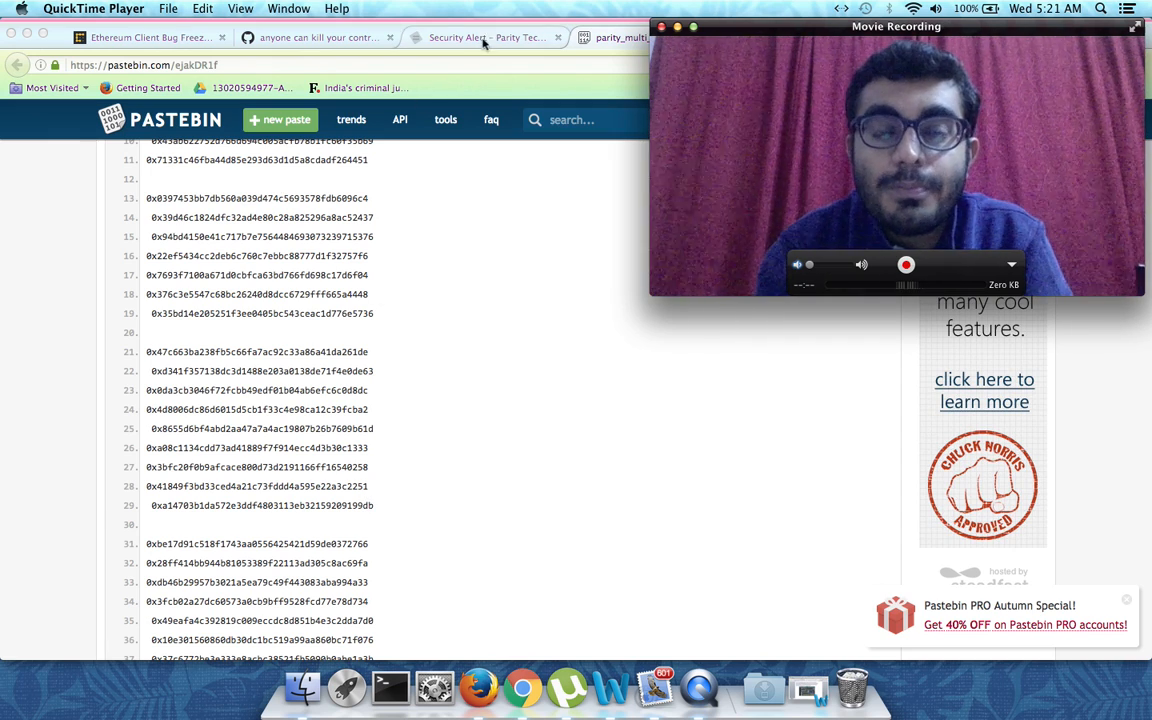
{"action": "left_click", "coordinate": [486, 36]}
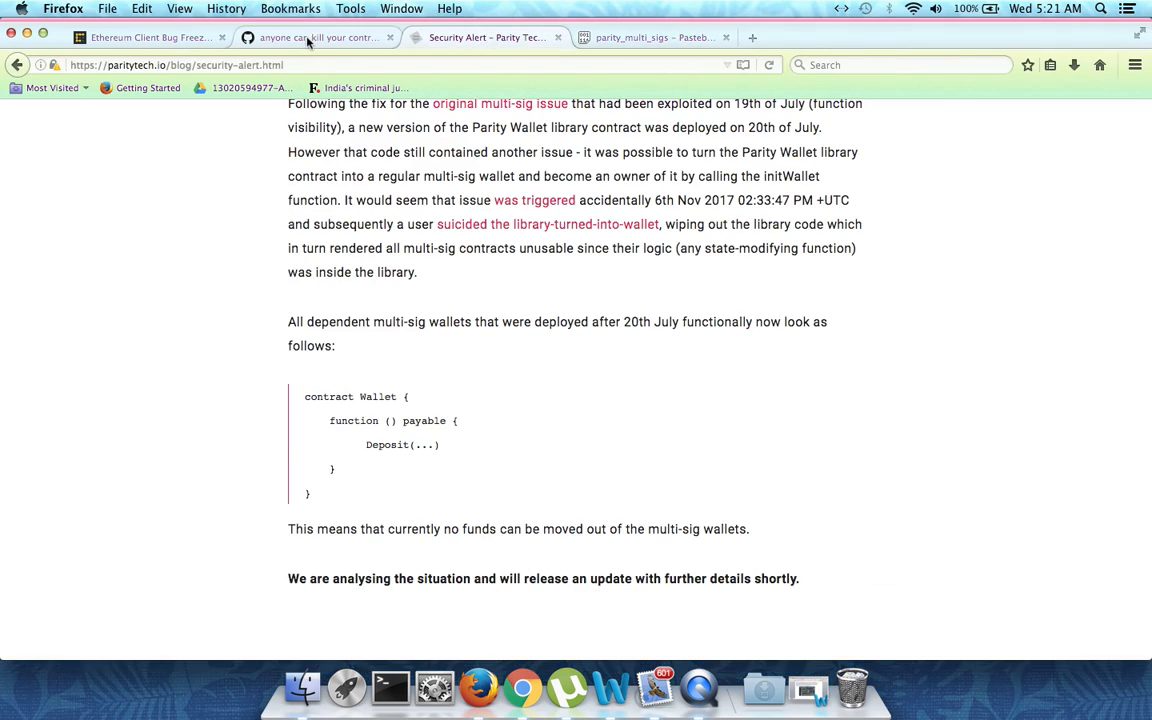
{"action": "left_click", "coordinate": [320, 38]}
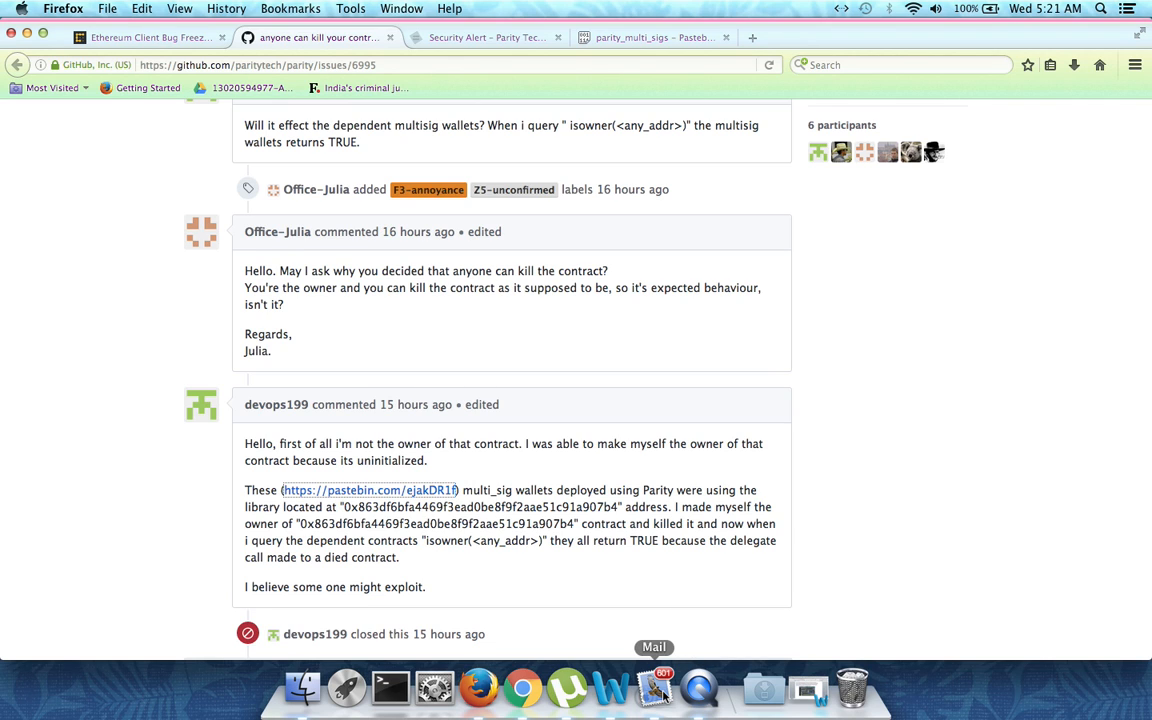